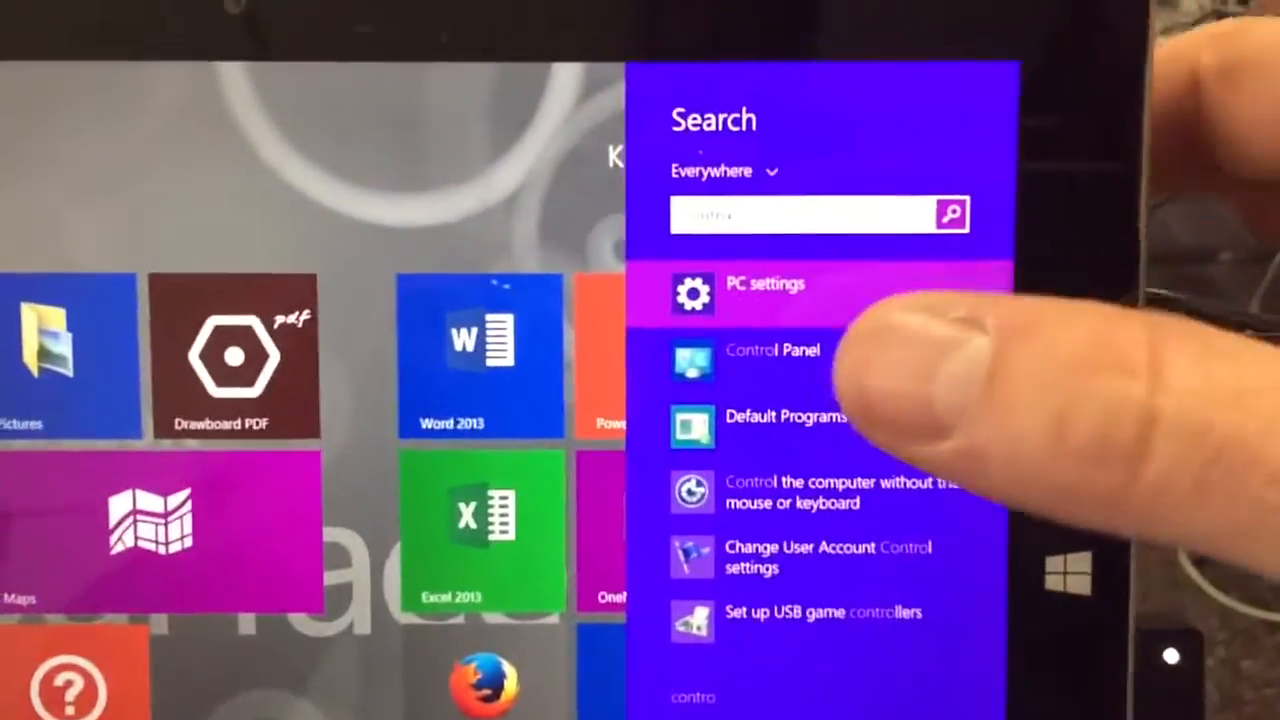
- Open Control Panel from search and go to File History under System and Security
click(772, 350)
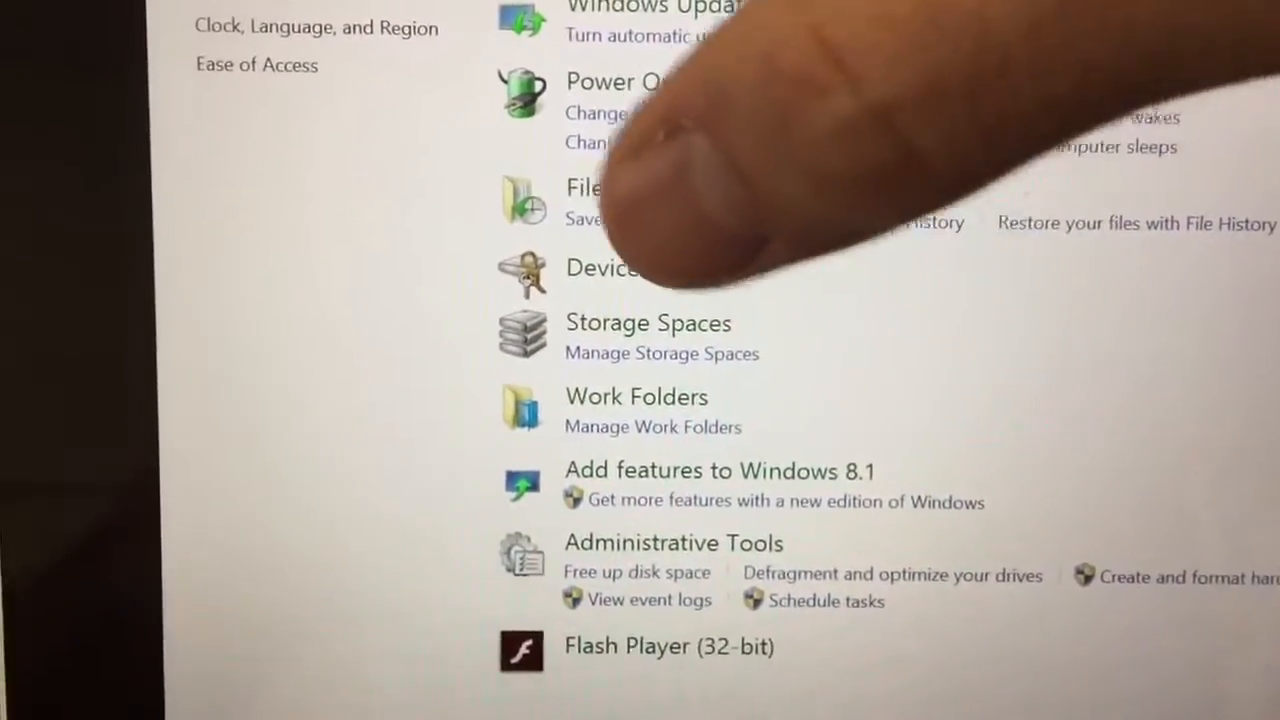
click(584, 187)
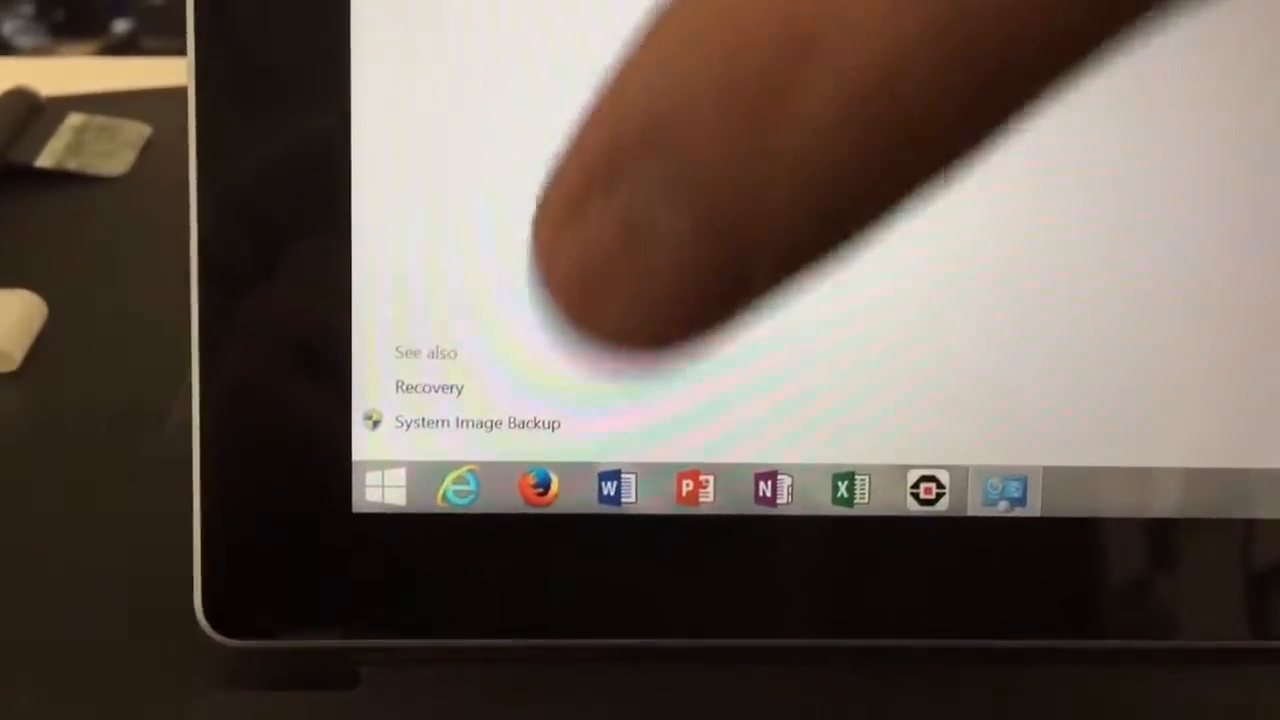
- Start System Image Backup and accept Toshiba Canvio Hard Drive (D:) as the target
click(476, 421)
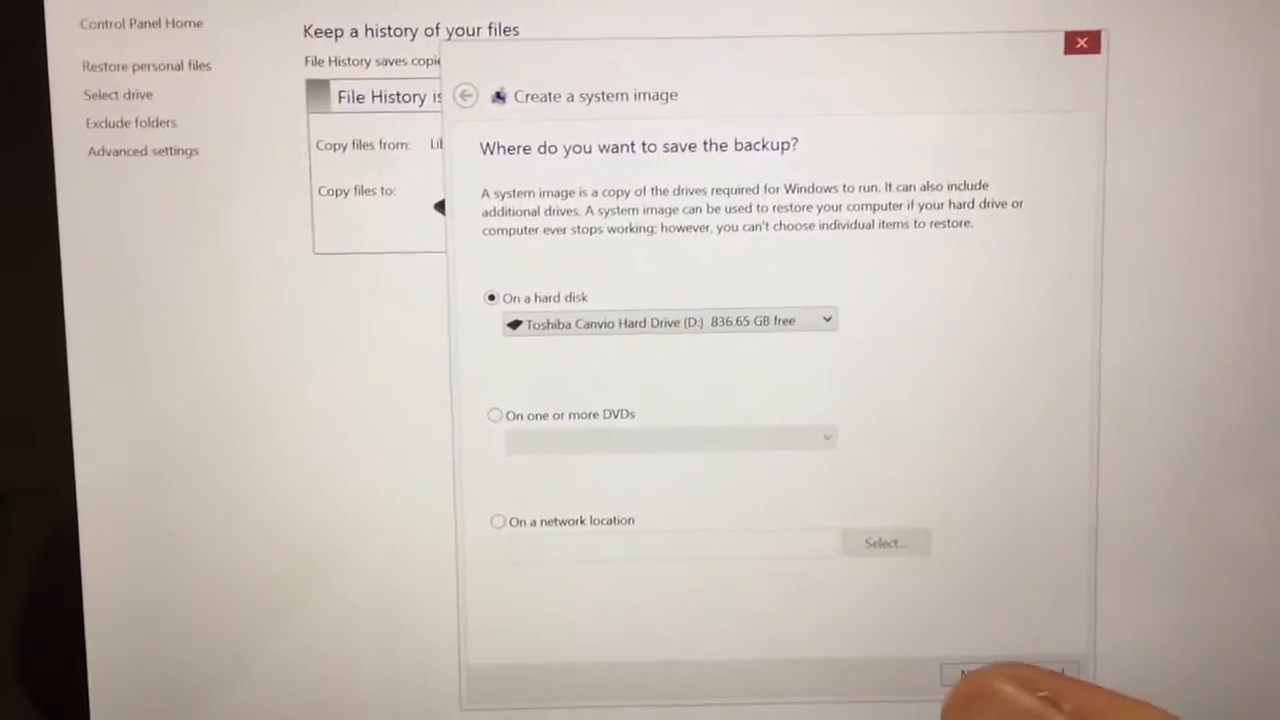
click(1010, 672)
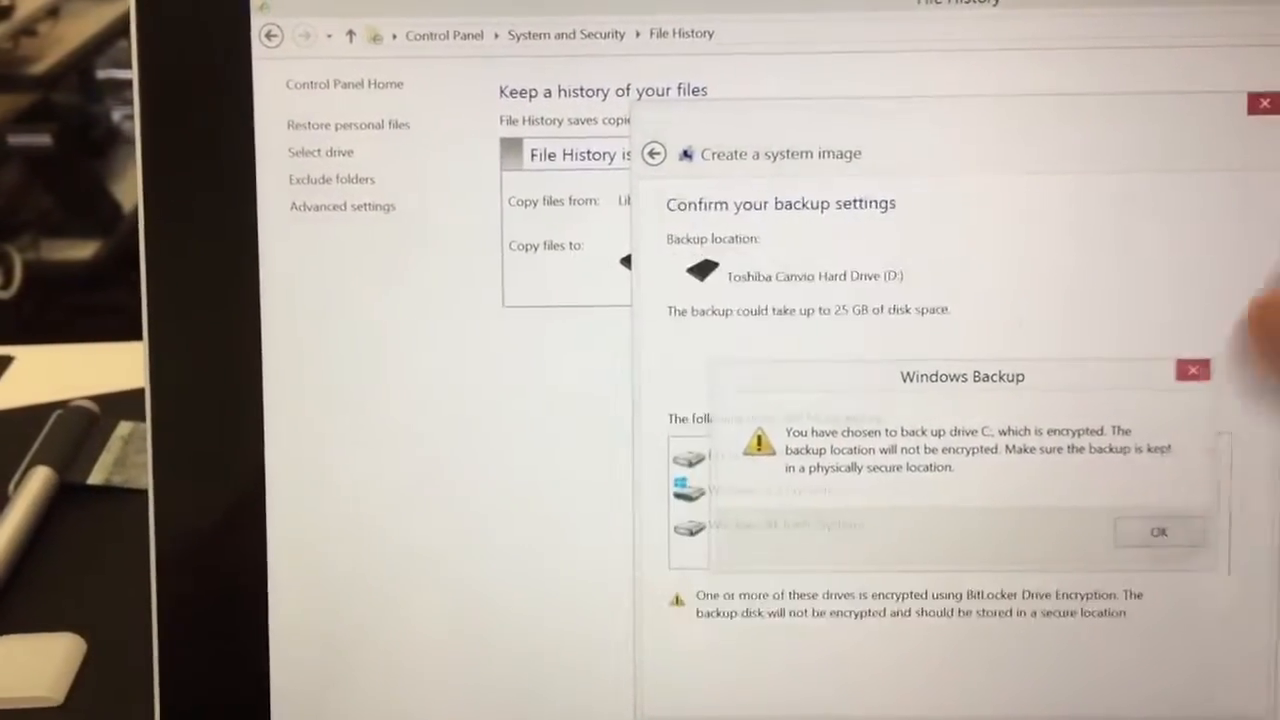
- Dismiss the encryption warning and start backing up EFI, Windows (C:) and Windows RE tools
click(1157, 531)
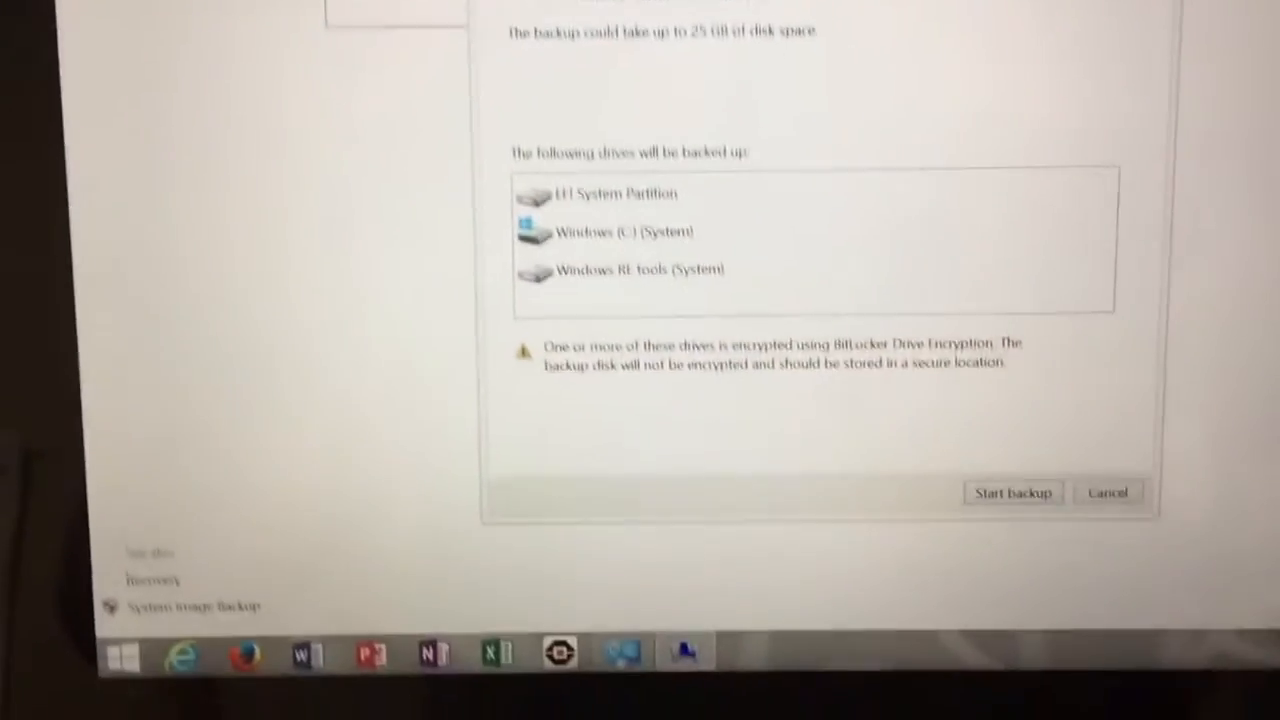
click(1011, 492)
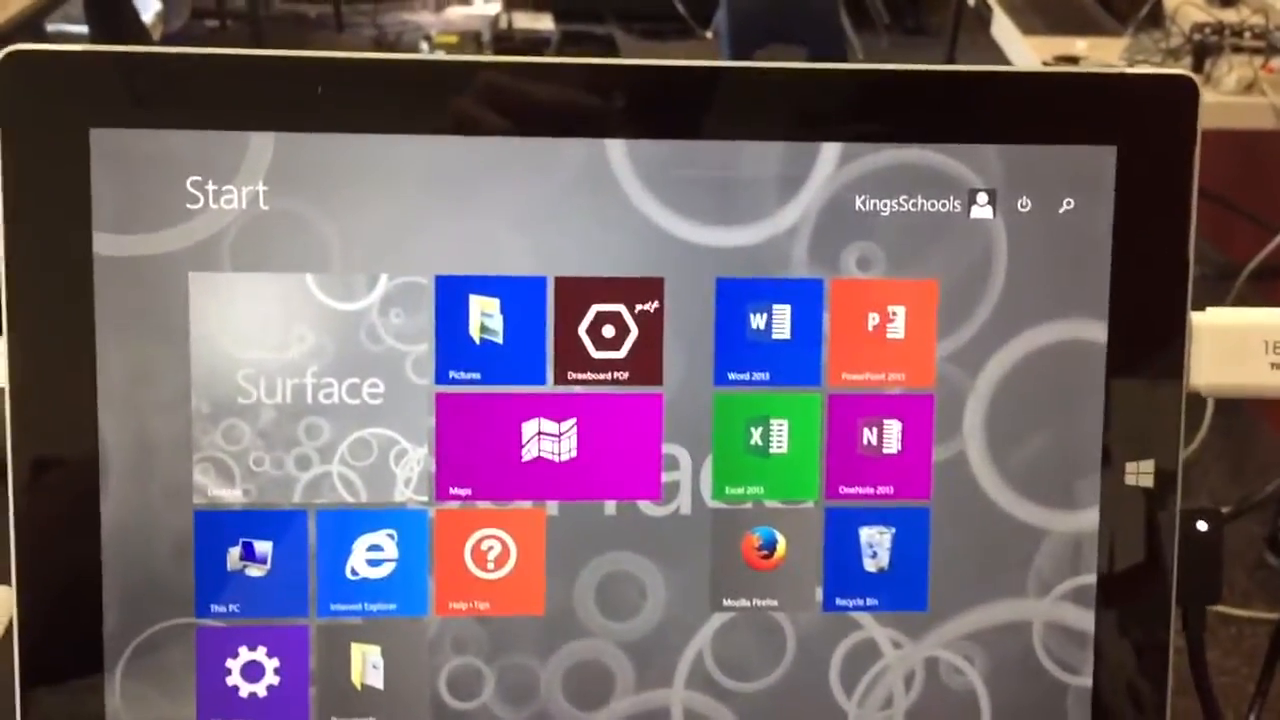
- Search for 'create' and launch Create a recovery drive
click(1064, 205)
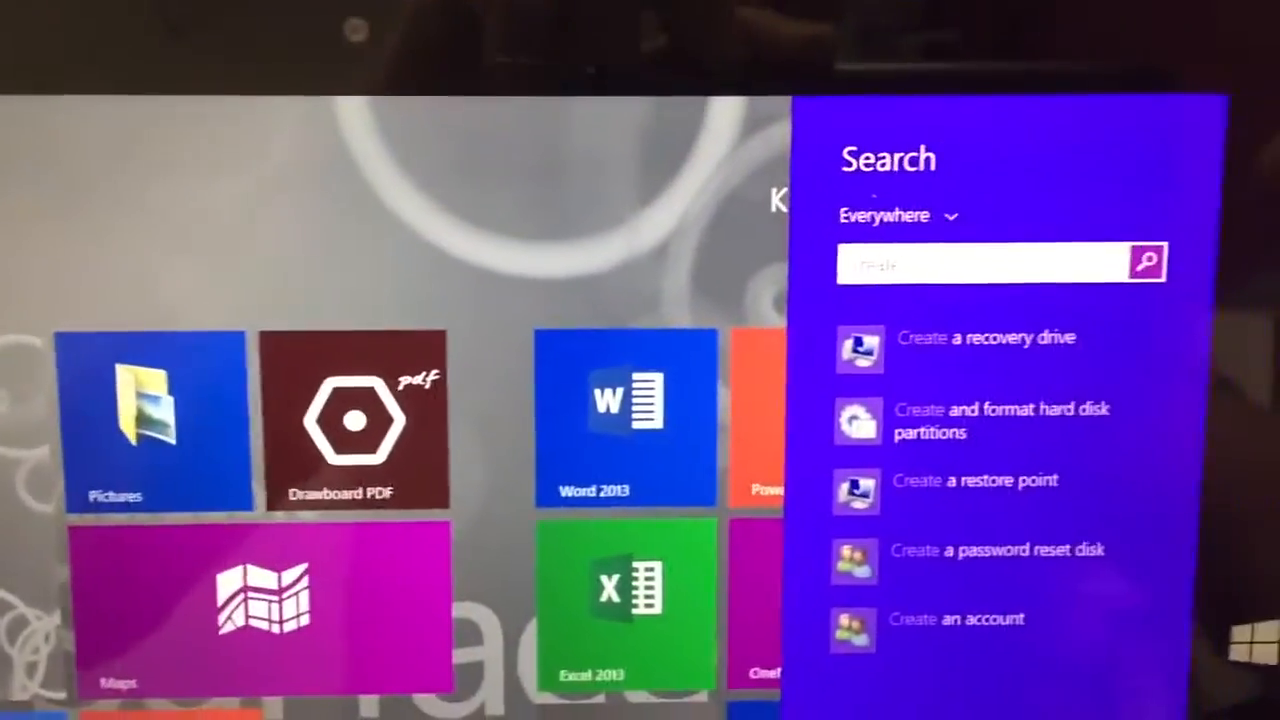
text(create)
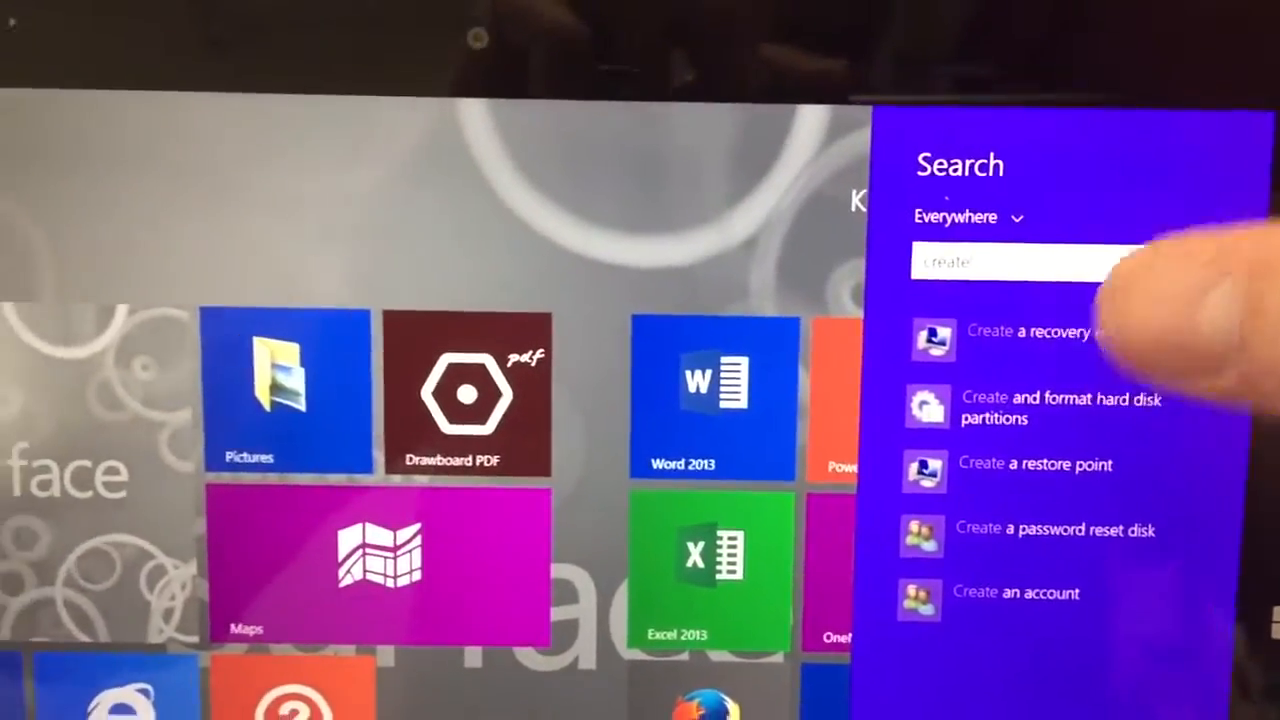
click(1035, 338)
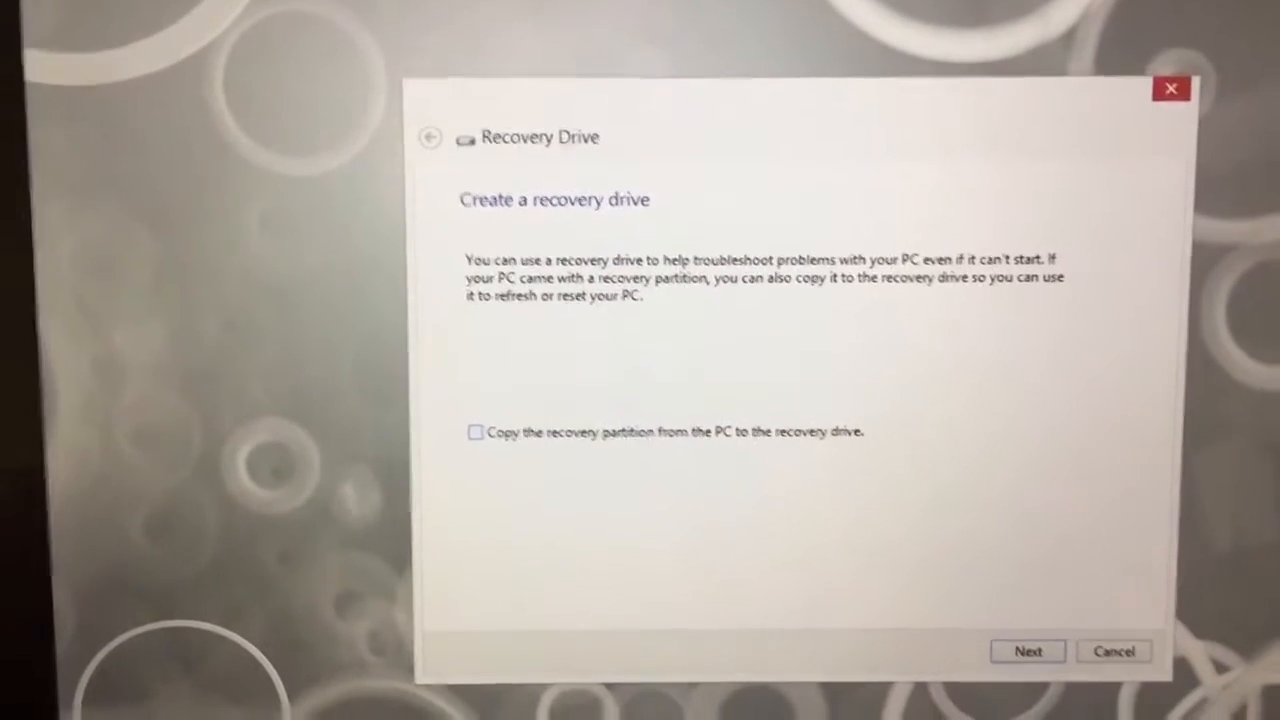
- Create the recovery drive on D:\ (TOSHIBA), erasing its contents
click(1027, 651)
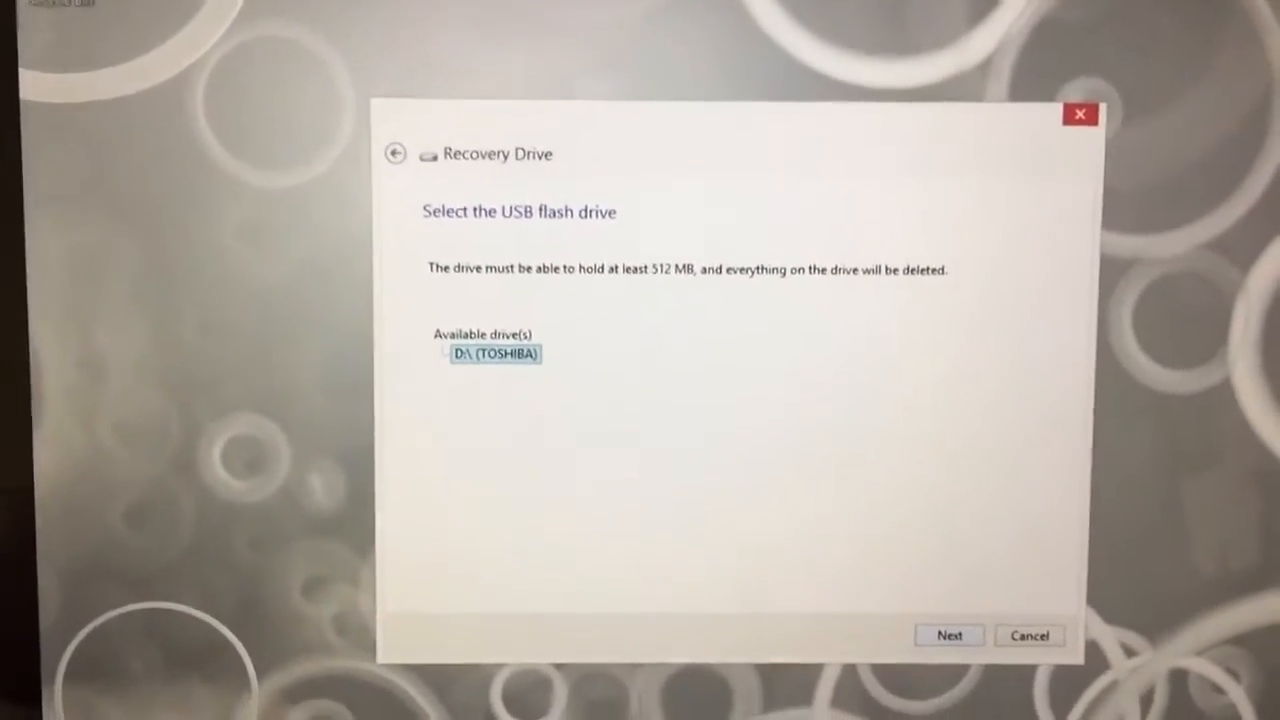
click(948, 635)
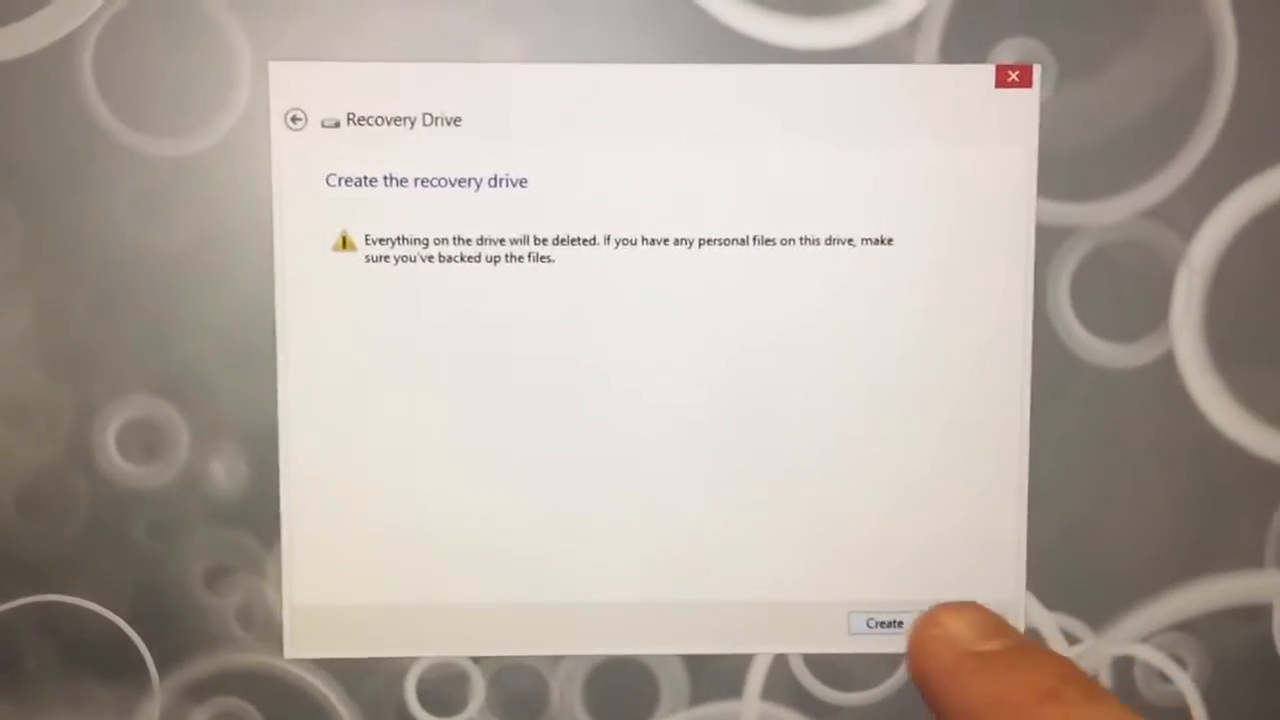
click(883, 623)
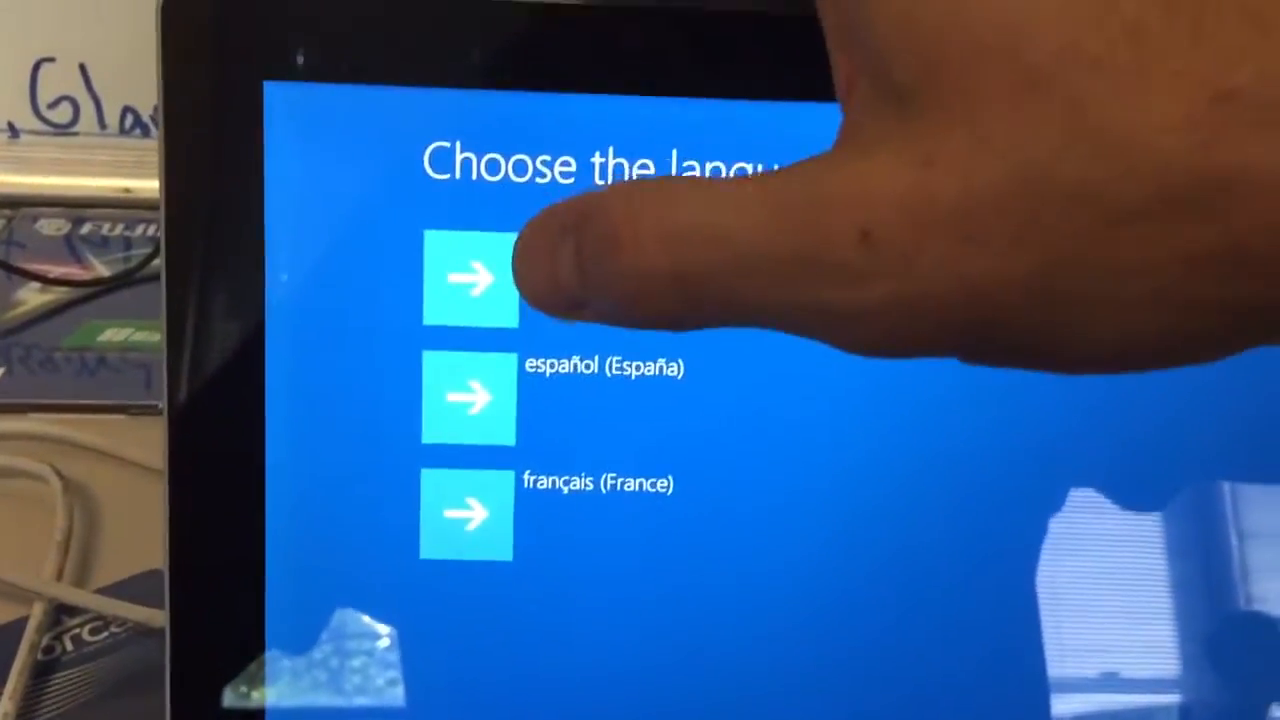
- Choose the language, then launch Troubleshoot > Advanced options > System Image Recovery
click(467, 278)
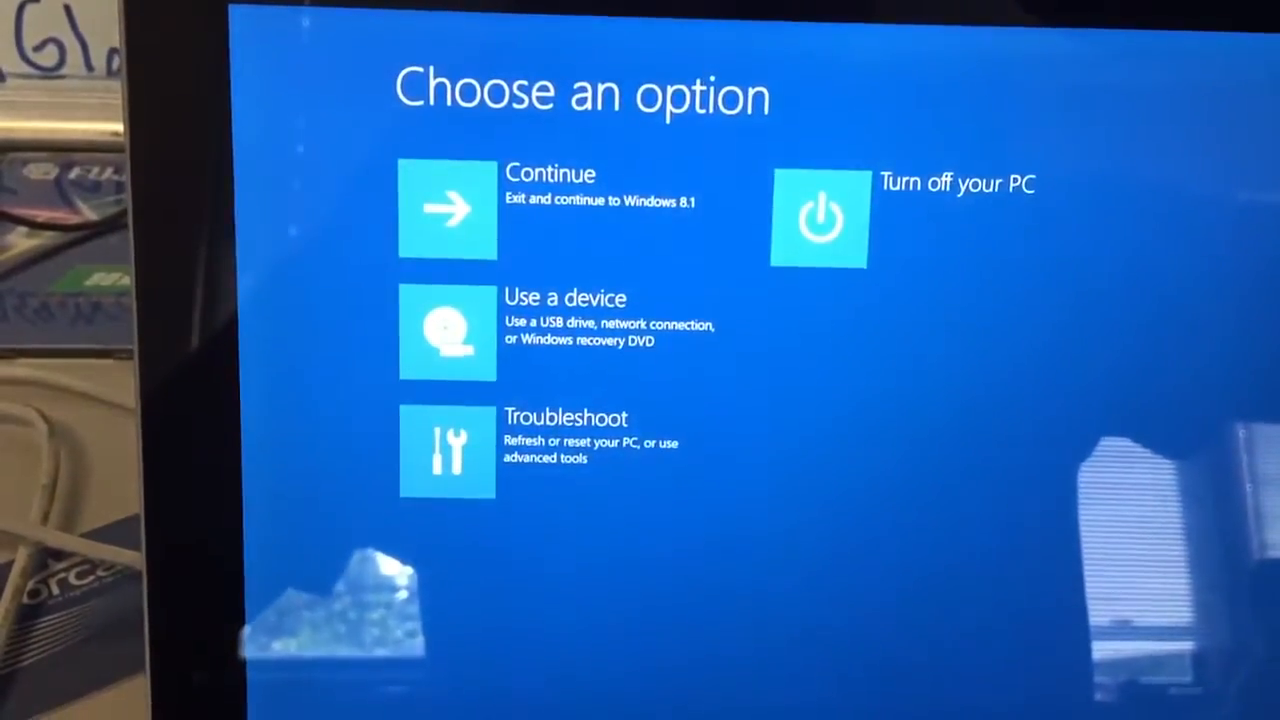
click(447, 451)
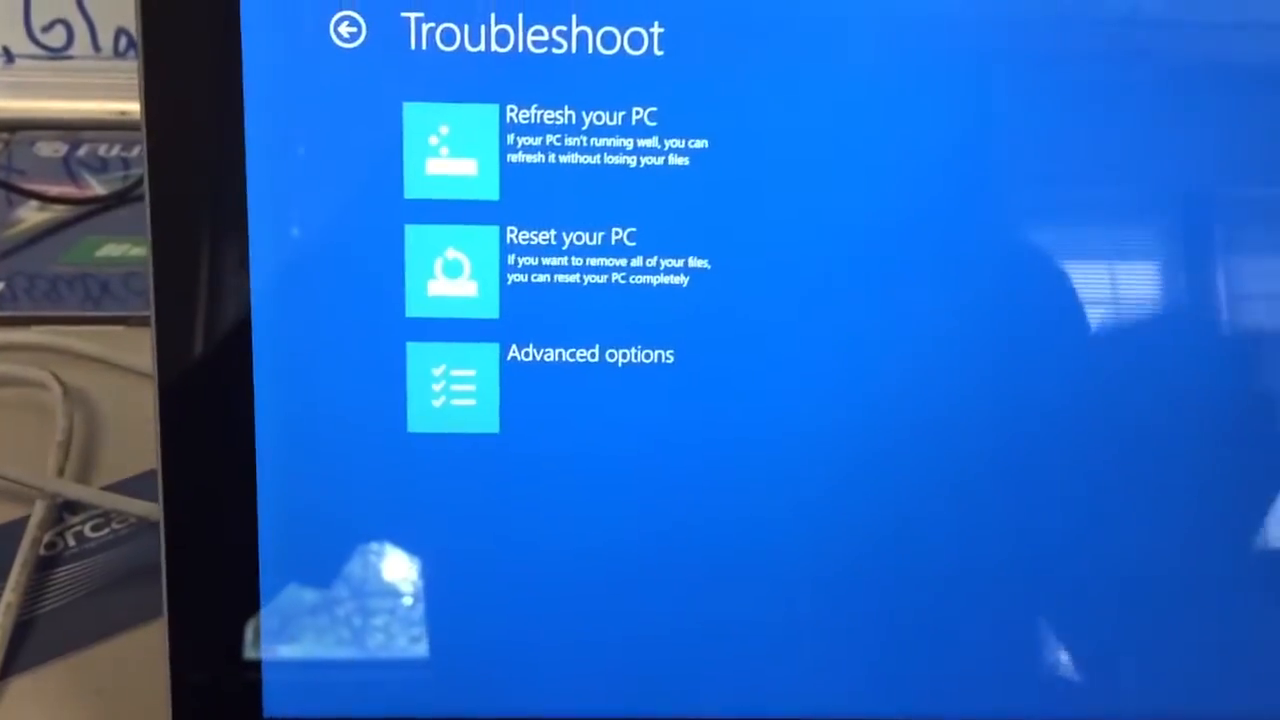
click(500, 370)
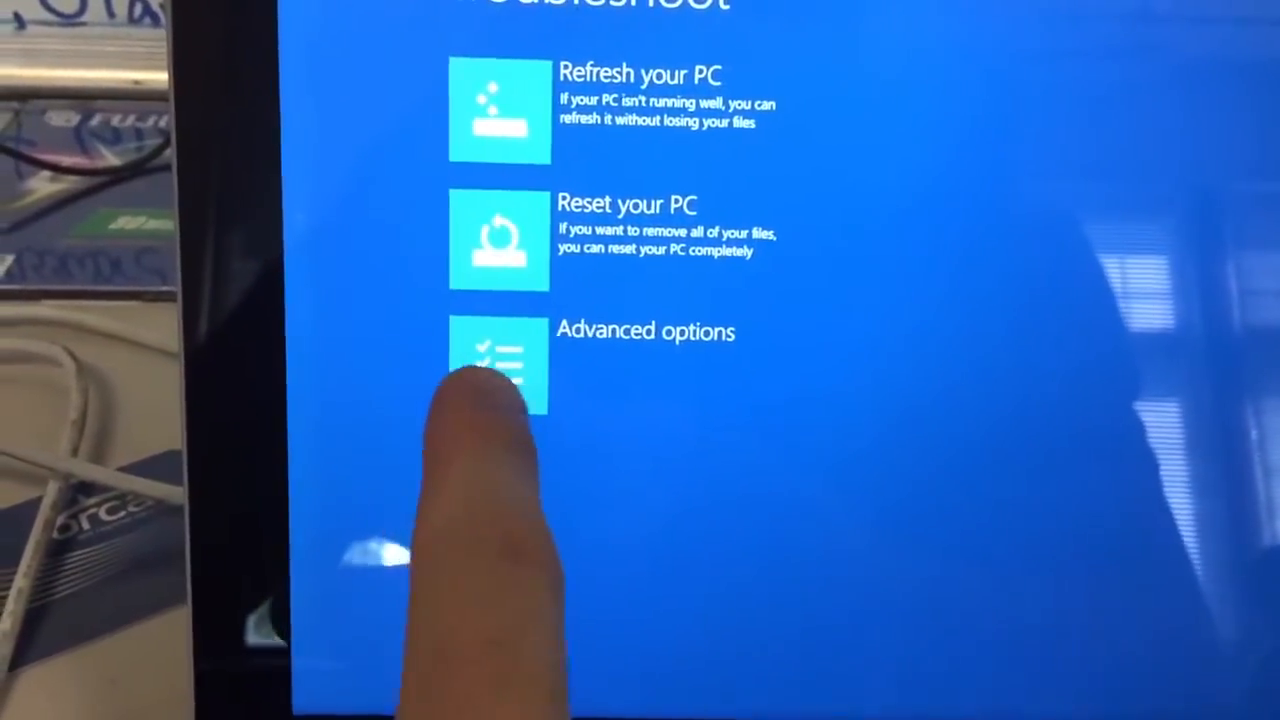
click(498, 360)
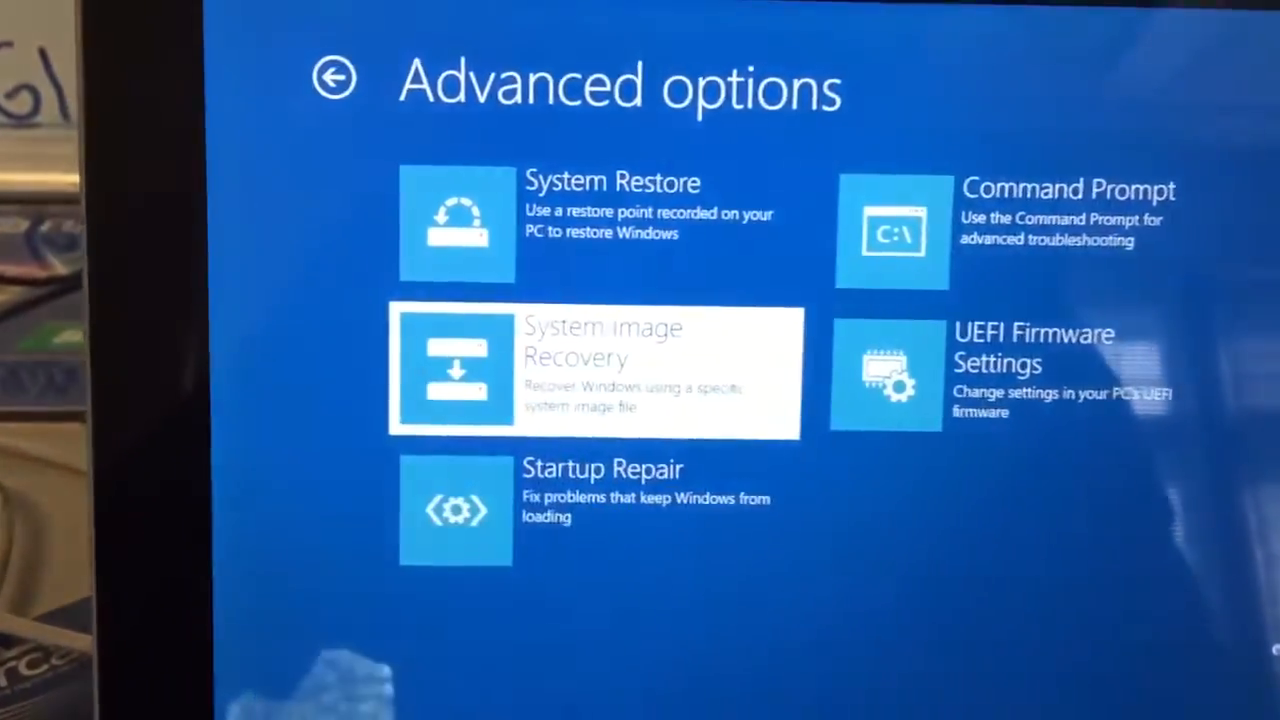
click(595, 370)
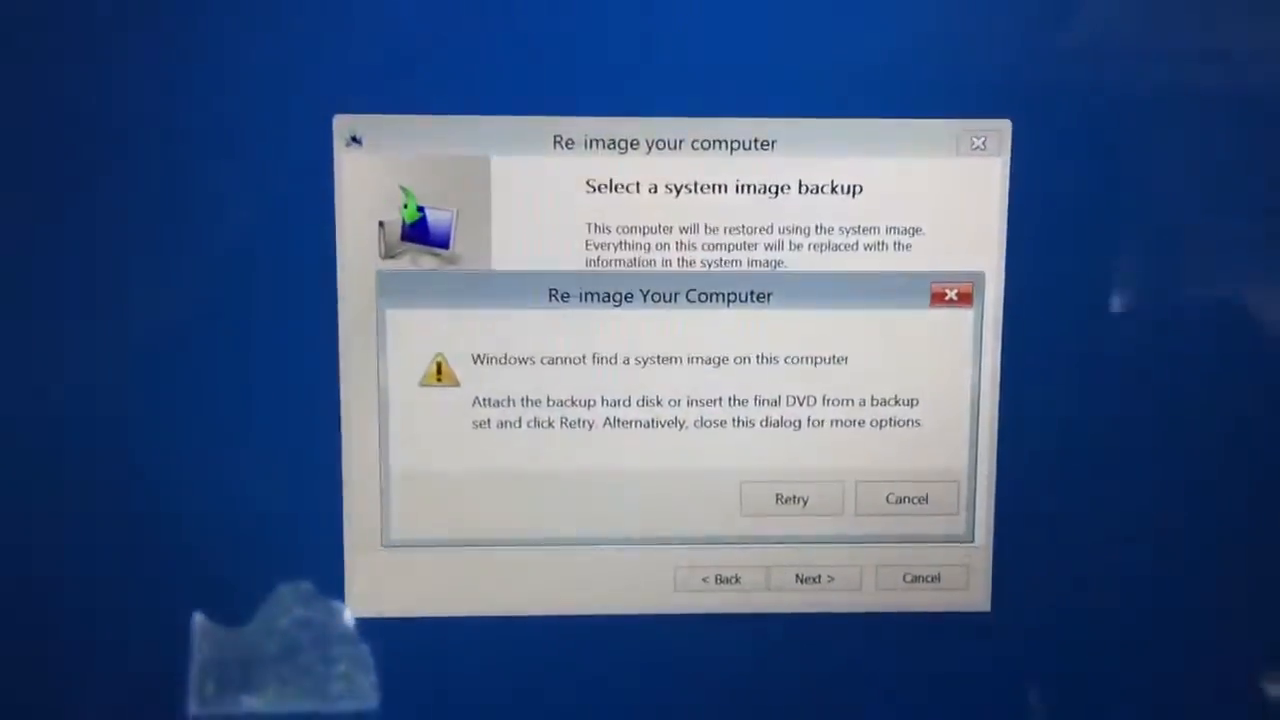
- Cancel the warning, use the latest system image on TOSHIBA EXT (D:), and finish setup
click(790, 498)
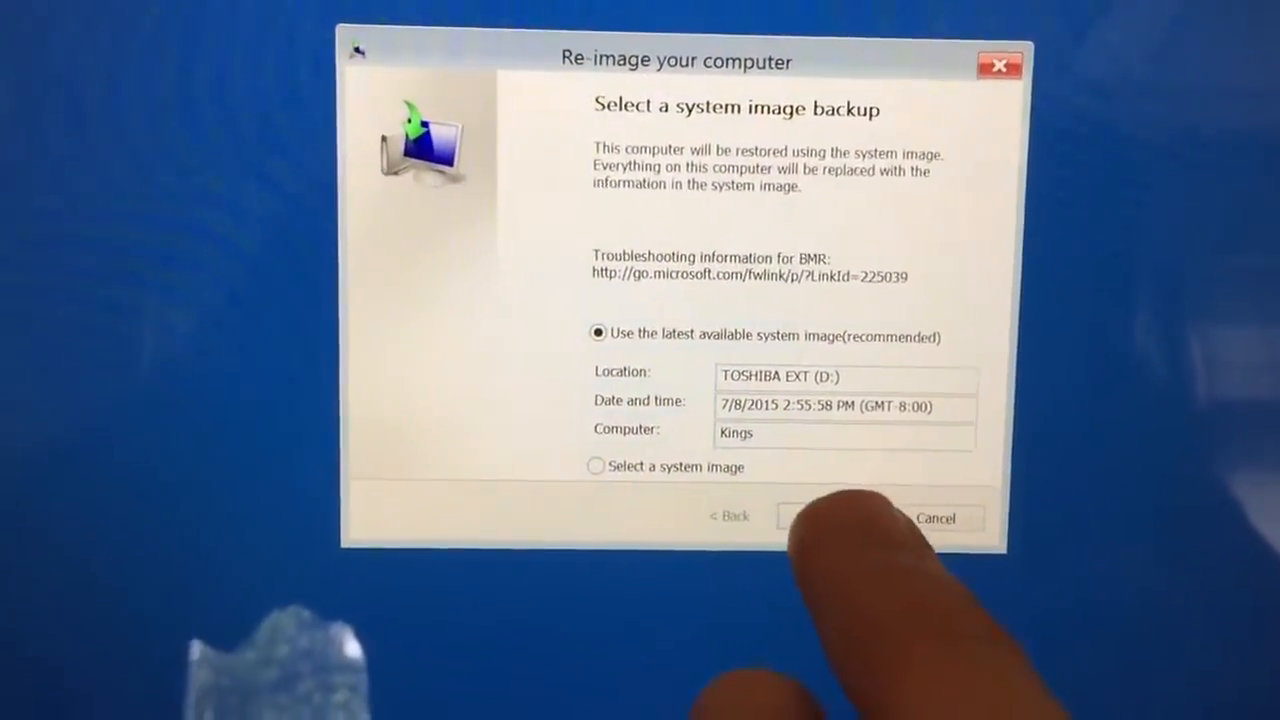
click(850, 517)
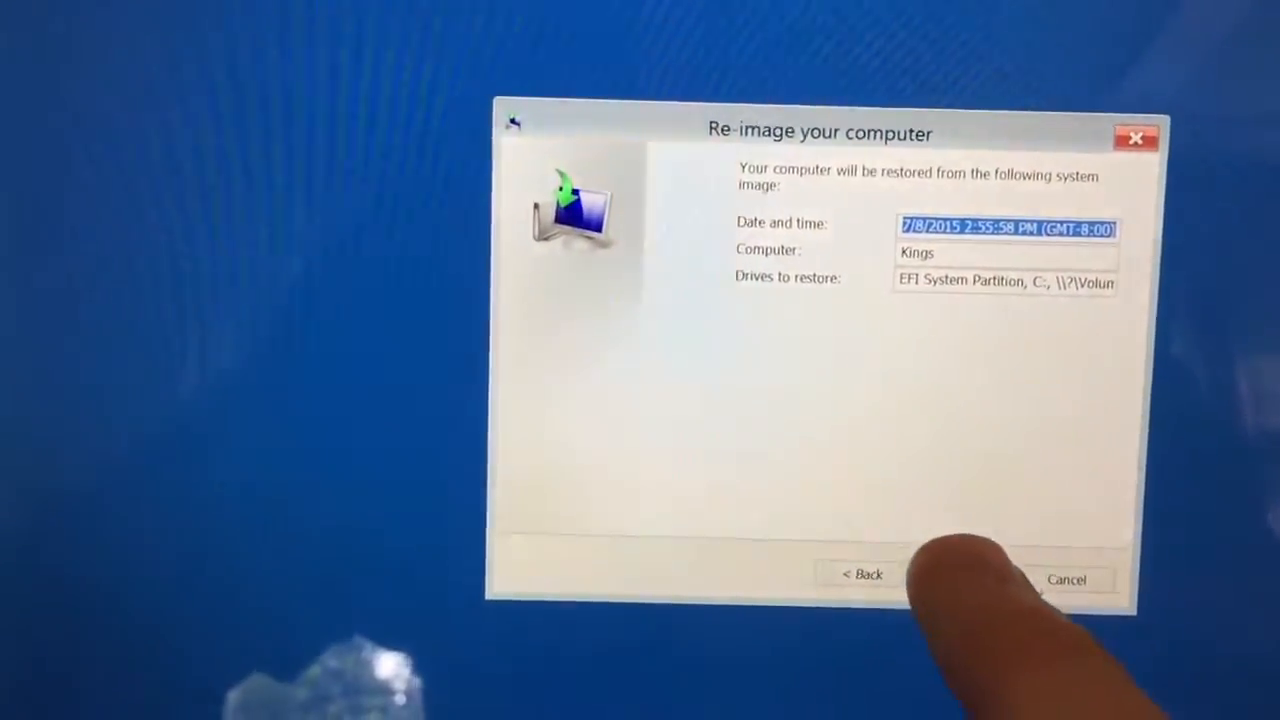
click(1035, 601)
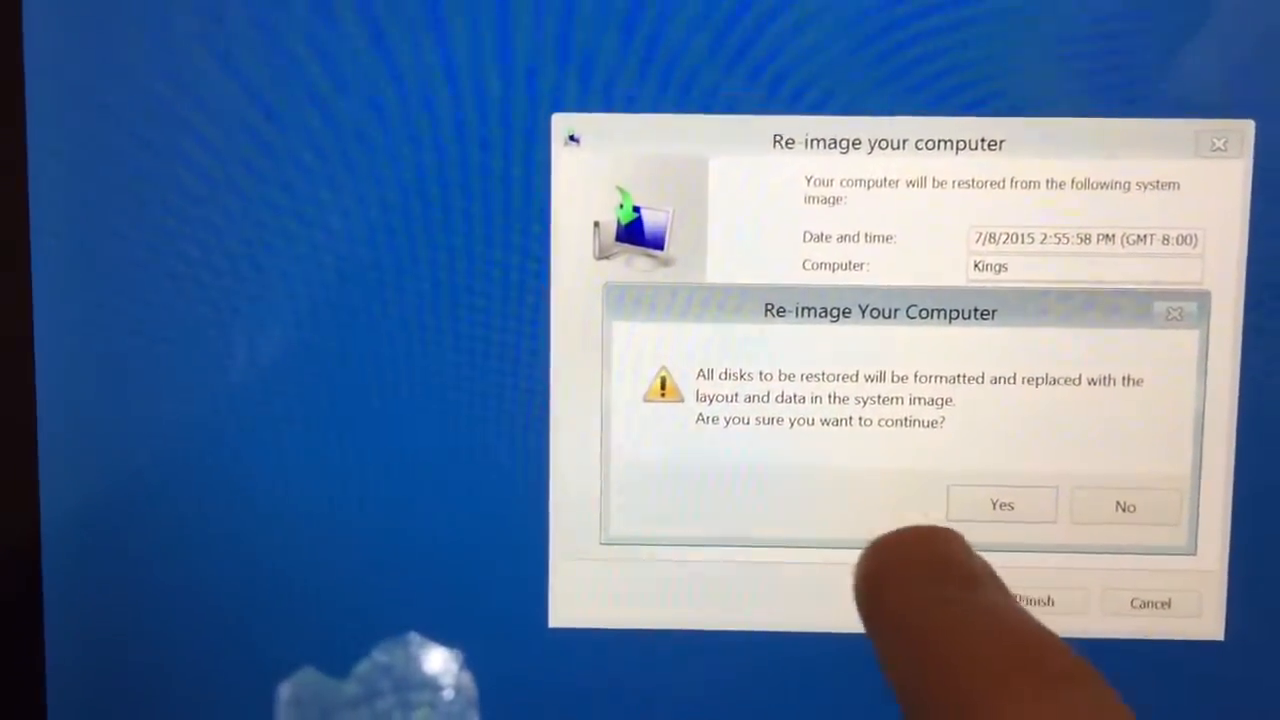
- Confirm disk formatting to run the restore, then dismiss the 0x80070057 failure message
click(1001, 505)
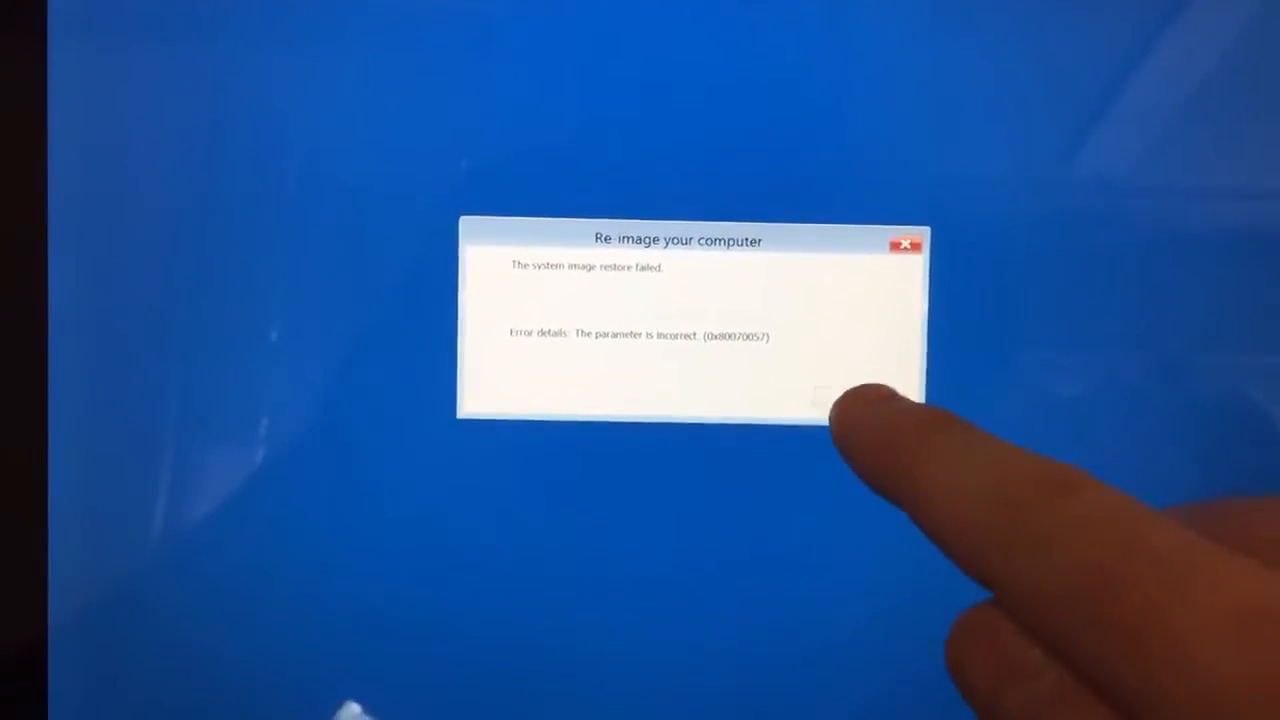
click(904, 242)
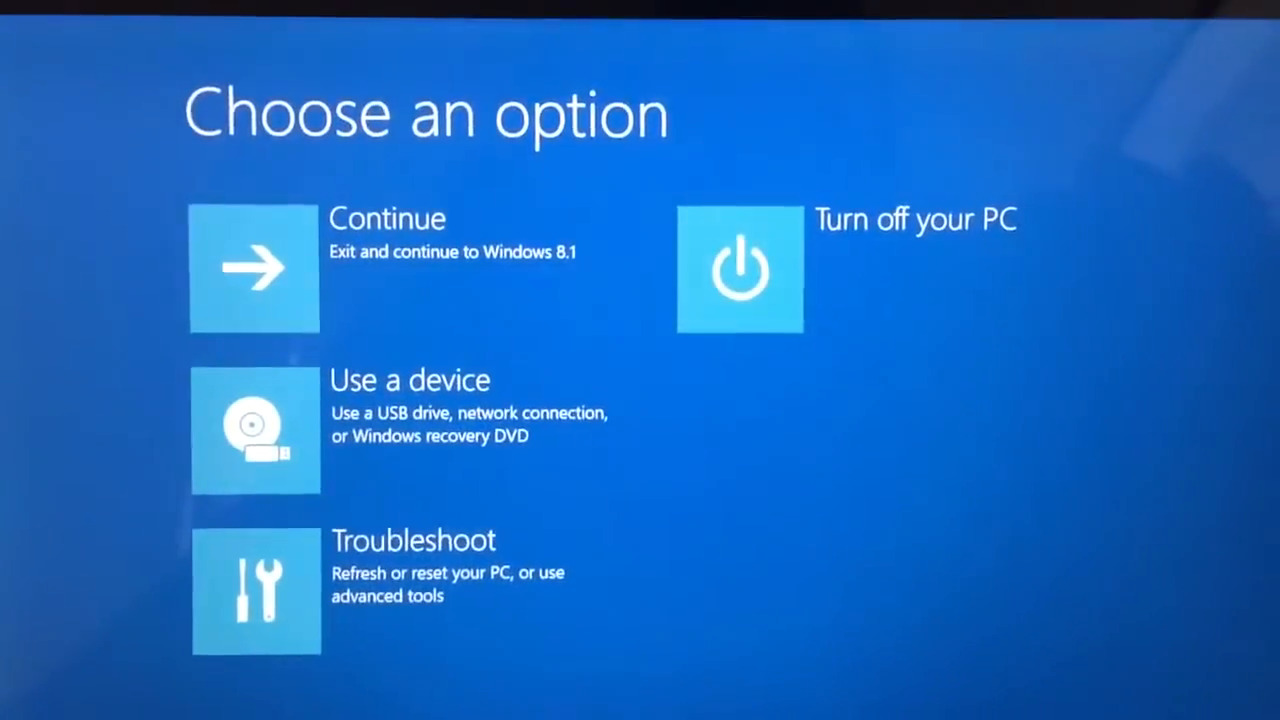